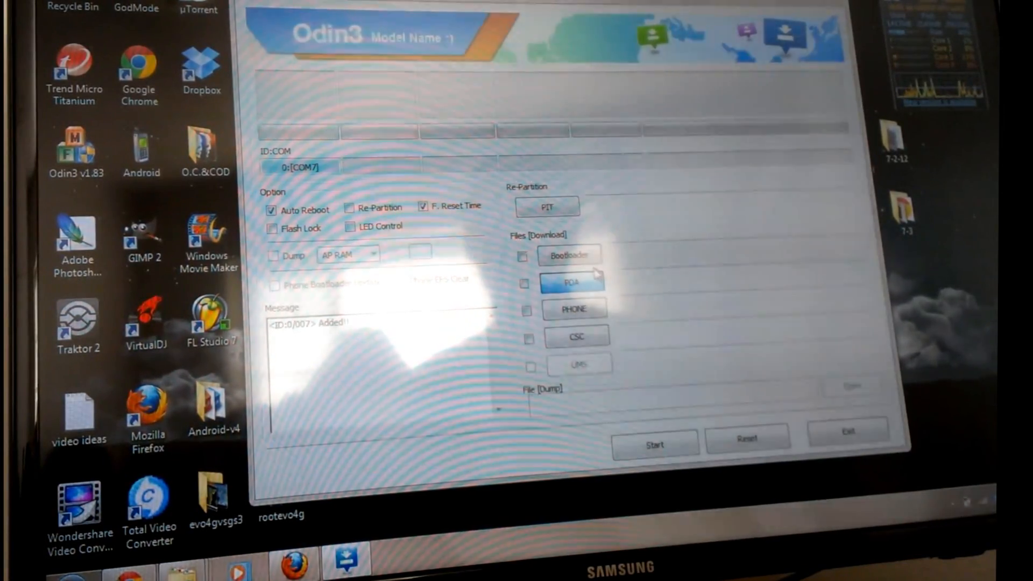
# - Open the file picker from Odin3's PDA button for the firmware file
pyautogui.click(572, 284)
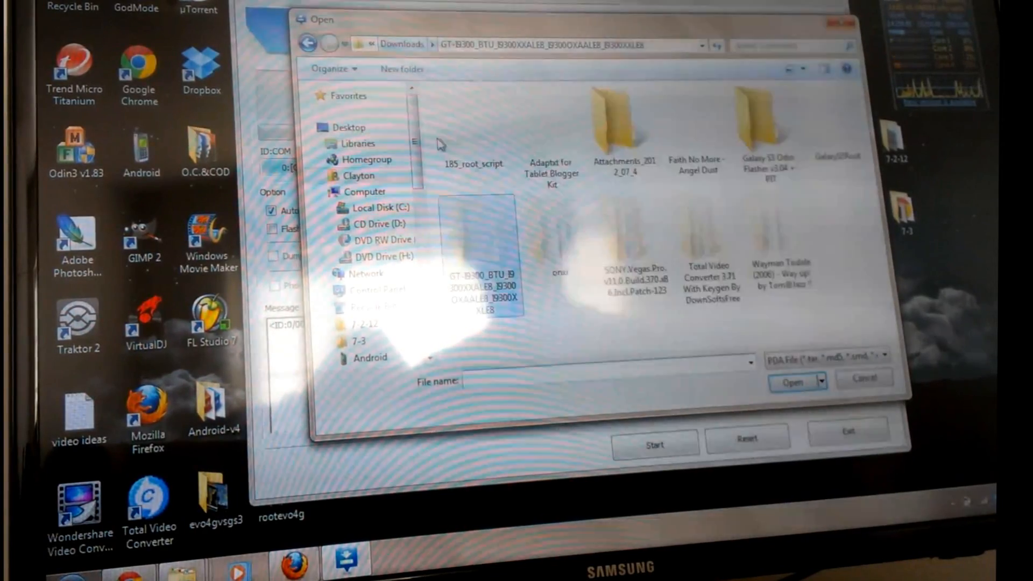
# - Load the I9300XXBLFB HOME .tar.md5 from New folder as PDA and start flashing
pyautogui.click(350, 127)
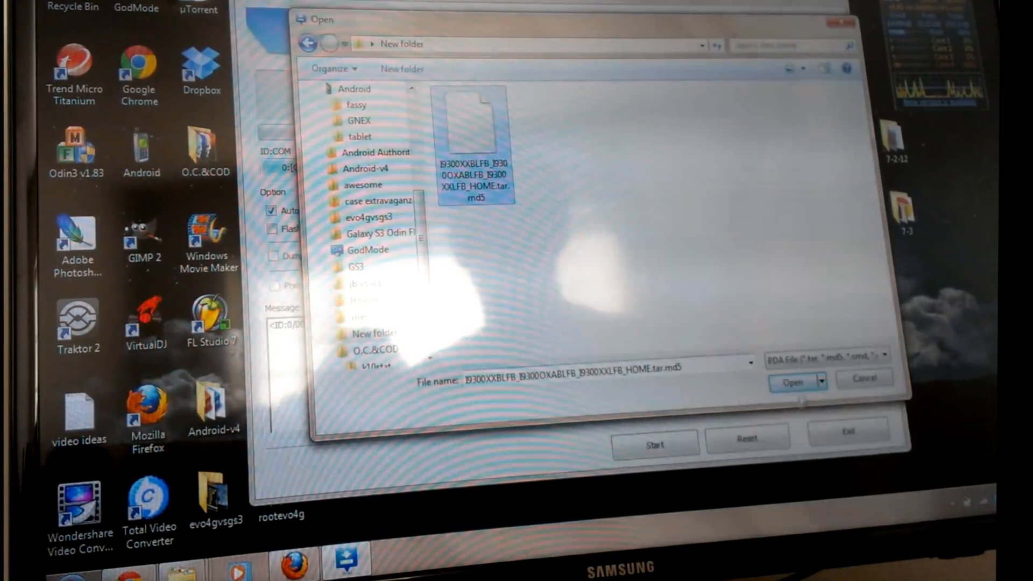
pyautogui.click(793, 382)
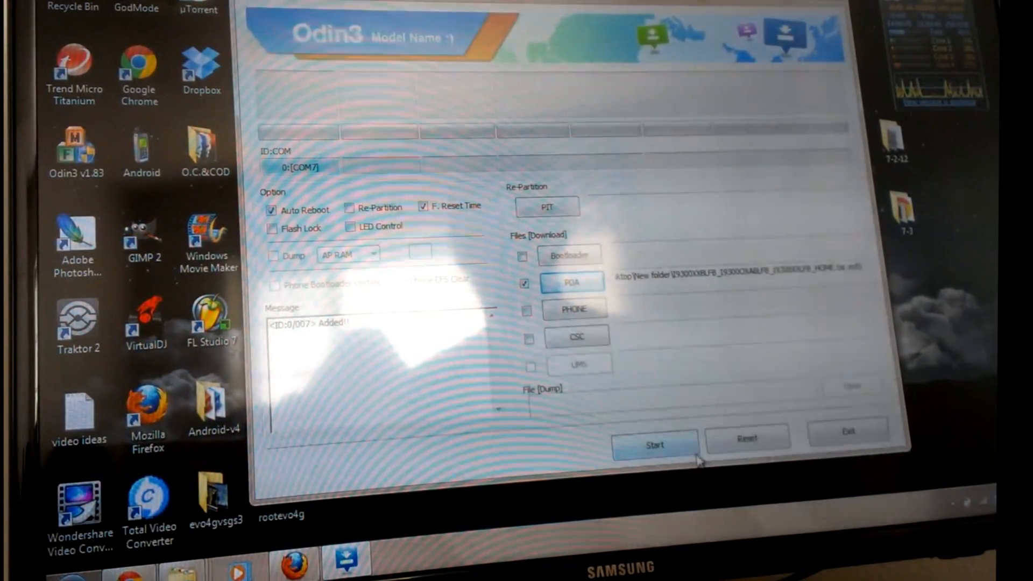
pyautogui.click(655, 444)
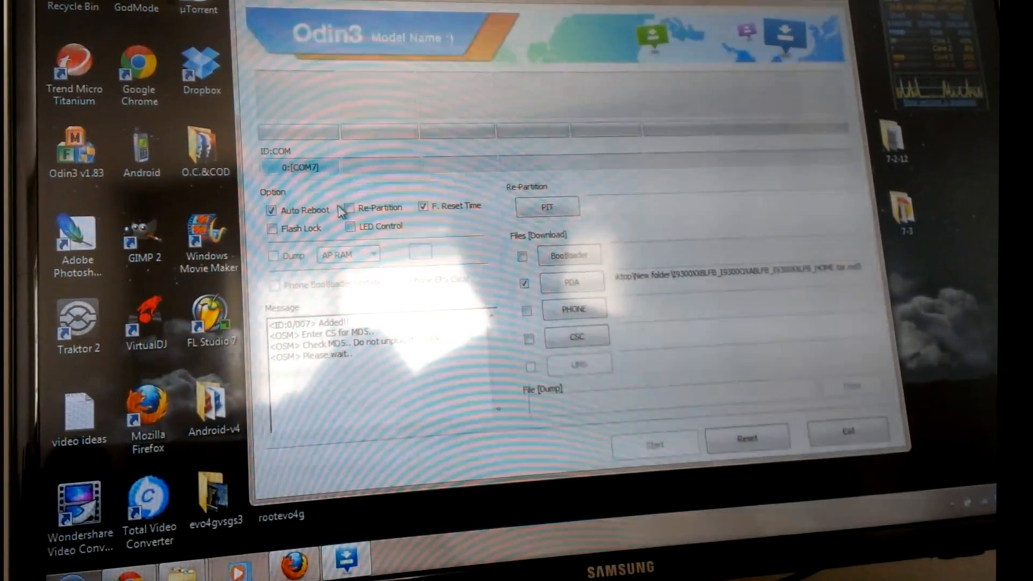